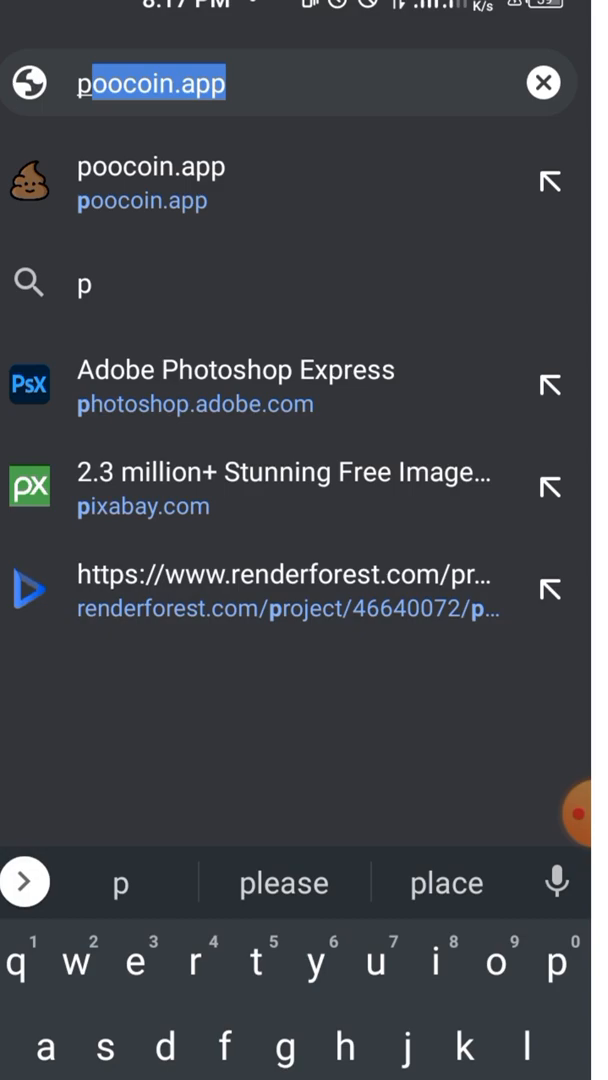
Go to the Adobe Photoshop Express site (photoshop.adobe.com) from the address bar suggestion.
{"action": "left_click", "coordinate": [236, 384]}
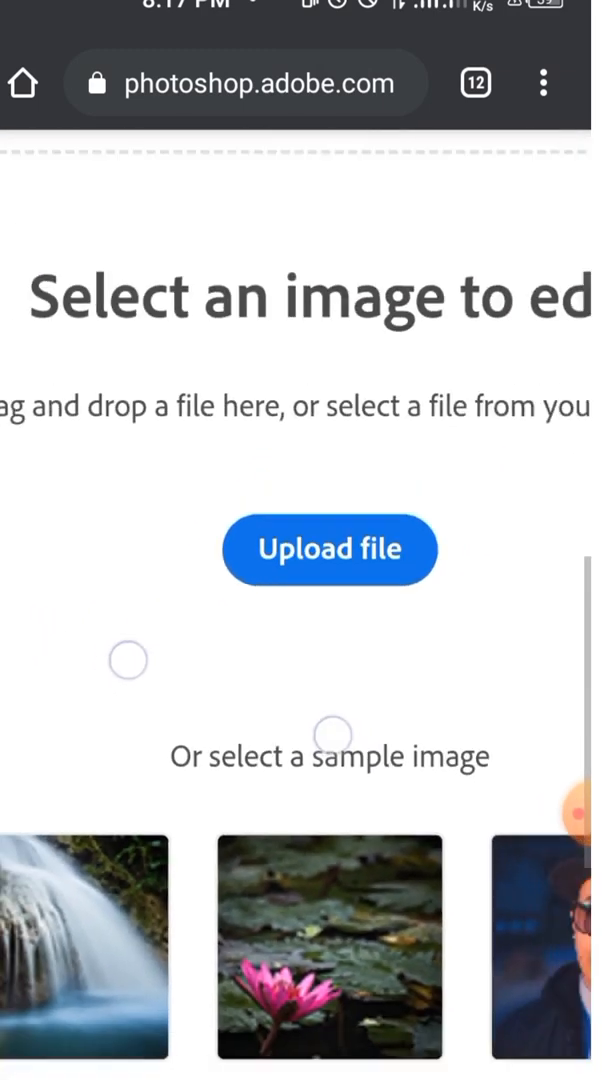
Upload the VR-headset photo from the device into the editor.
{"action": "scroll", "scroll_direction": "up", "scroll_amount": 3}
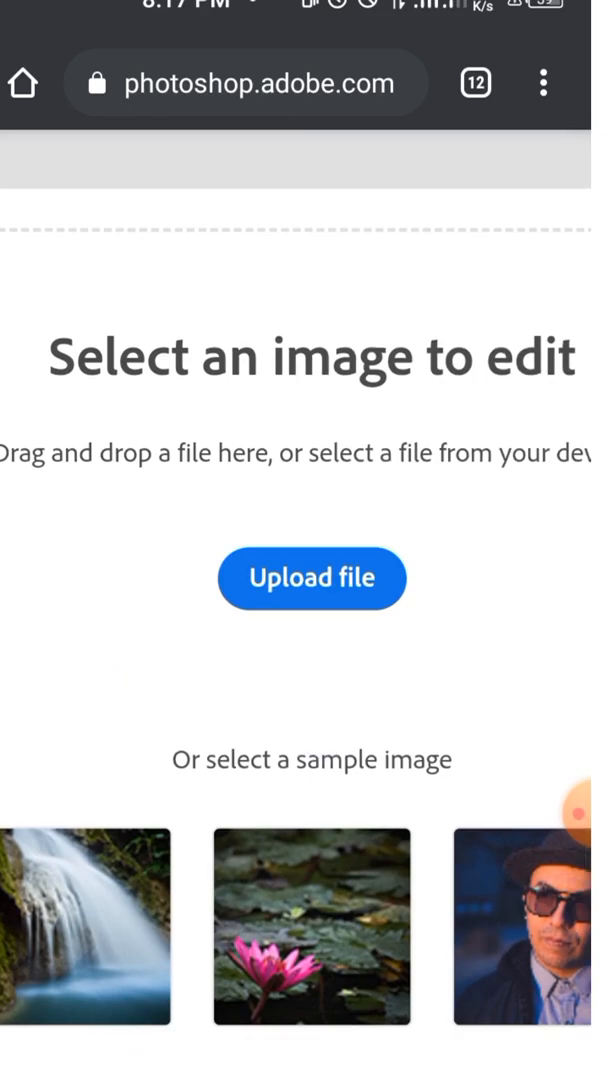
{"action": "left_click", "coordinate": [312, 578]}
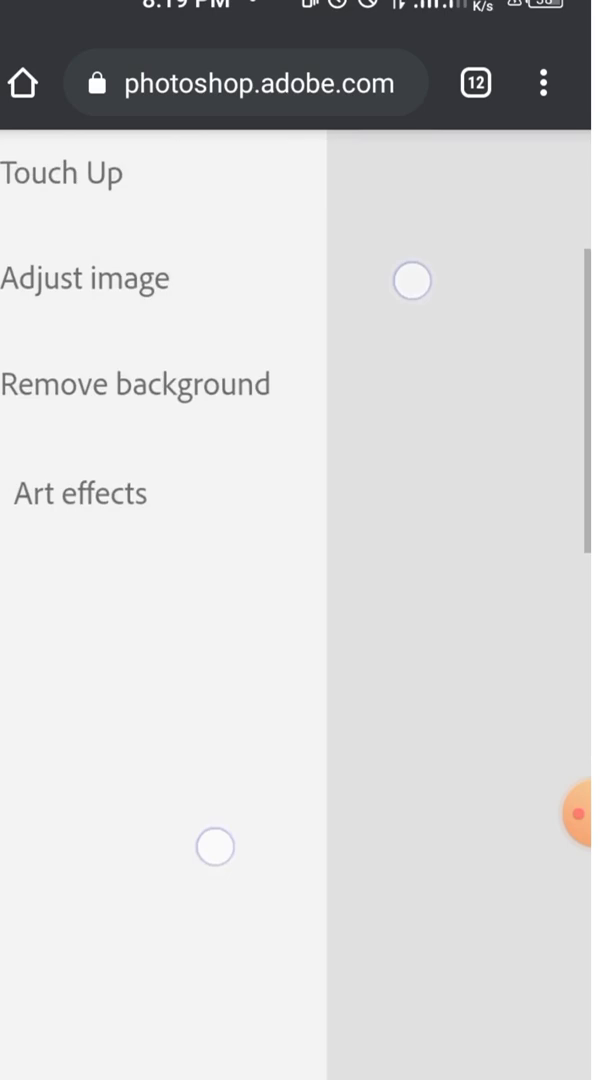
Apply Remove background so the woman sits on a transparent backdrop.
{"action": "scroll", "scroll_direction": "down", "scroll_amount": 3}
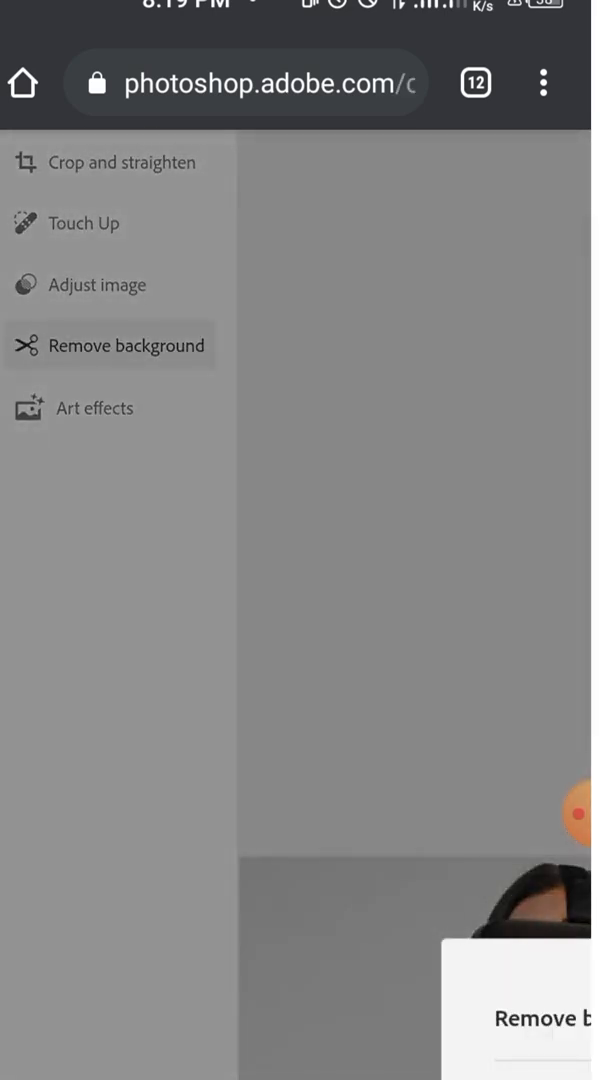
{"action": "left_click", "coordinate": [128, 344]}
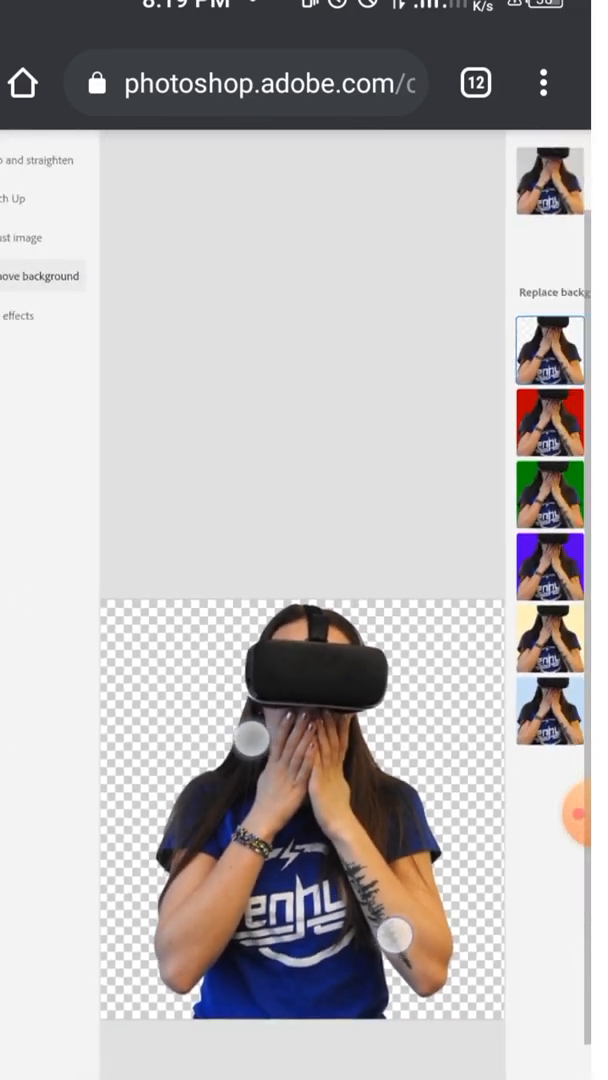
Bring up the Download Image dialog with PNG chosen as the format.
{"action": "scroll", "scroll_direction": "down", "scroll_amount": 3}
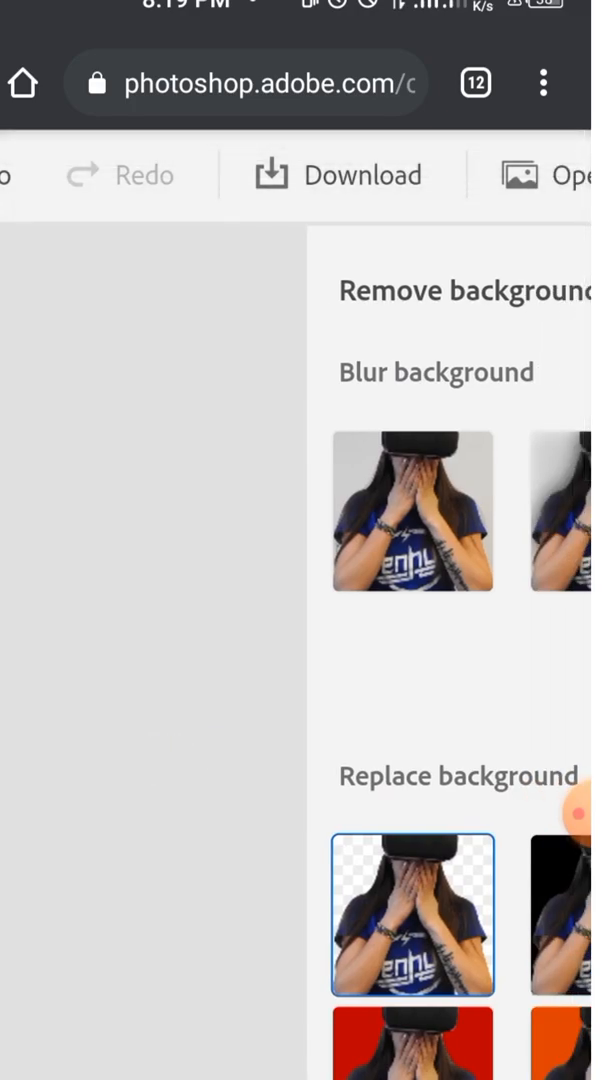
{"action": "left_click", "coordinate": [336, 176]}
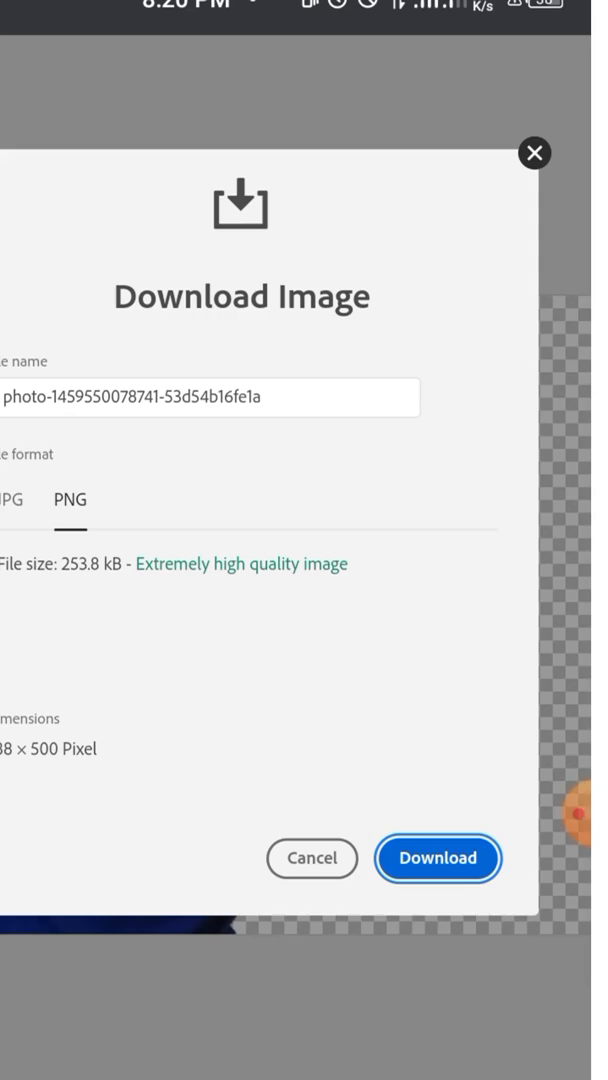
Download the cut-out as a PNG and reach Chrome's menu for Downloads.
{"action": "left_click", "coordinate": [436, 858]}
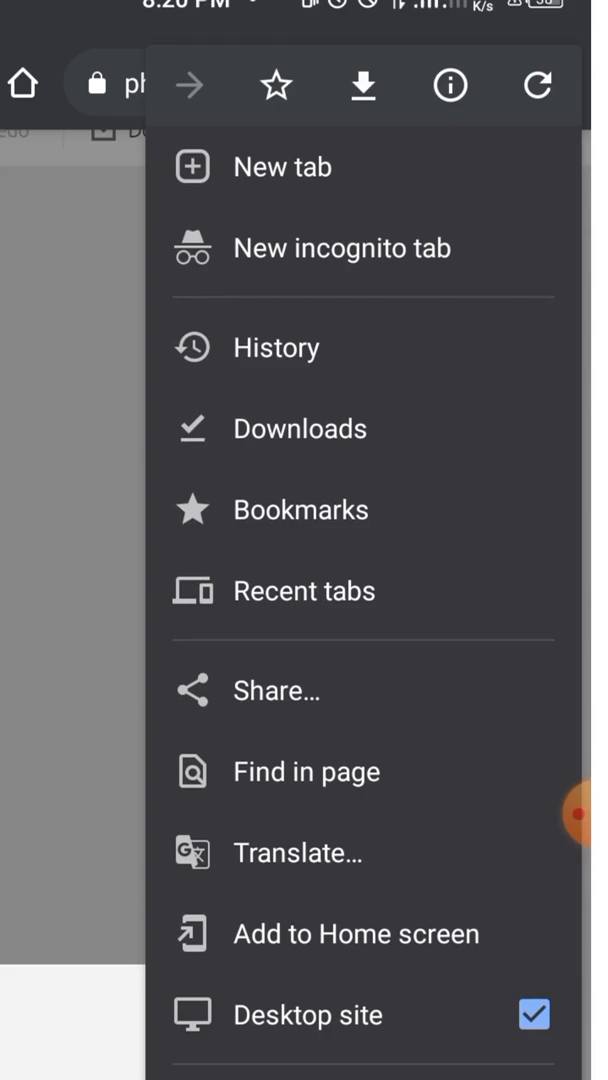
{"action": "scroll", "scroll_direction": "down", "scroll_amount": 3}
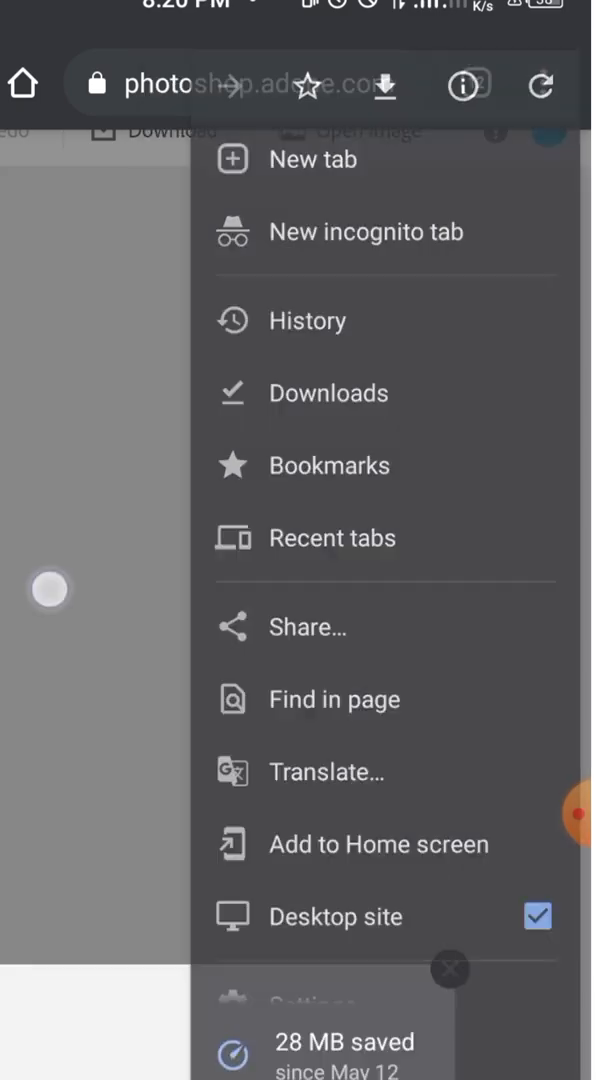